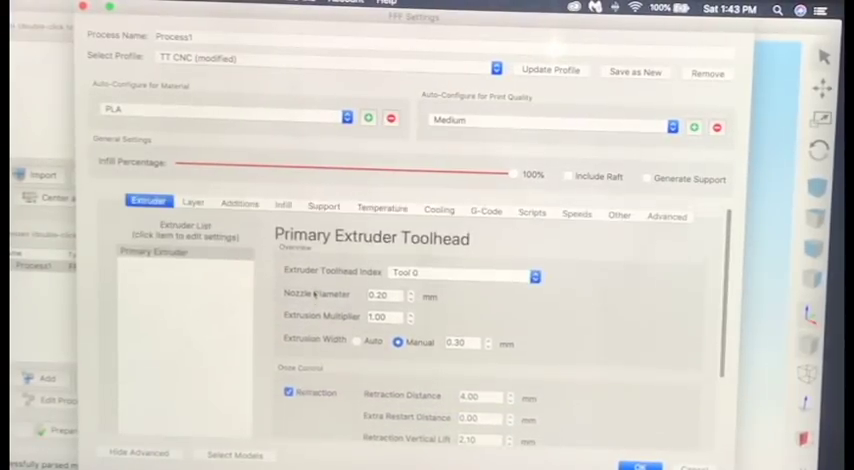
# Step: Review the primary layer height and first layer speed, then view the skirt, raft and pillar additions
pyautogui.click(193, 204)
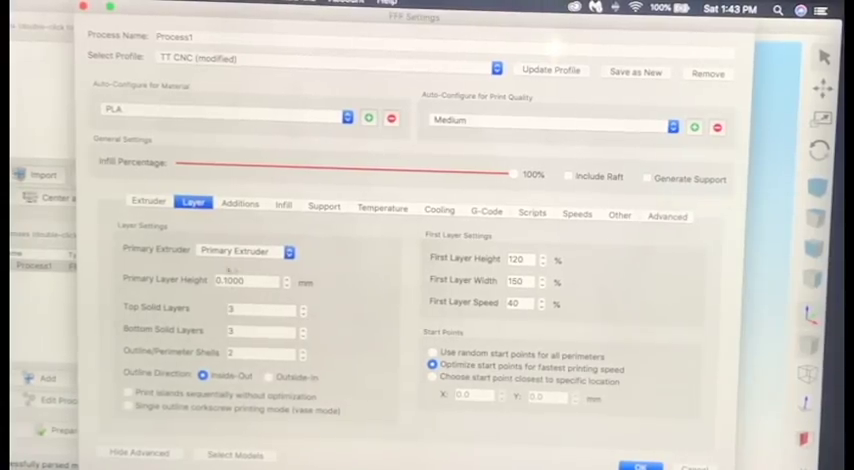
pyautogui.click(250, 281)
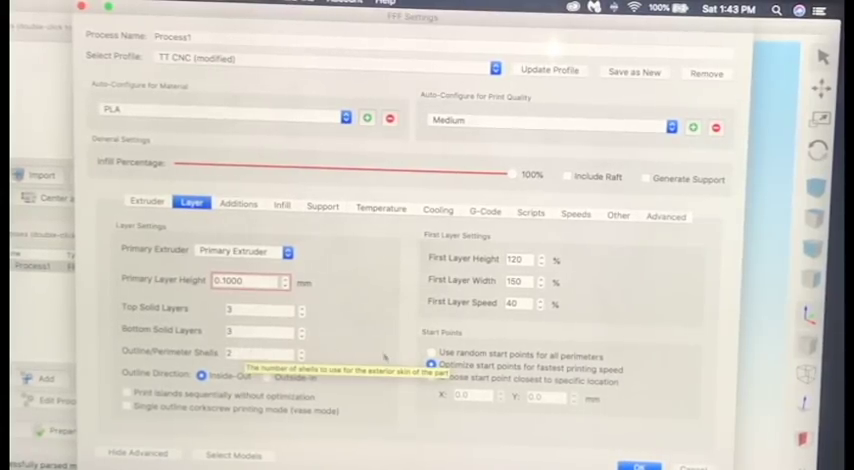
pyautogui.click(431, 368)
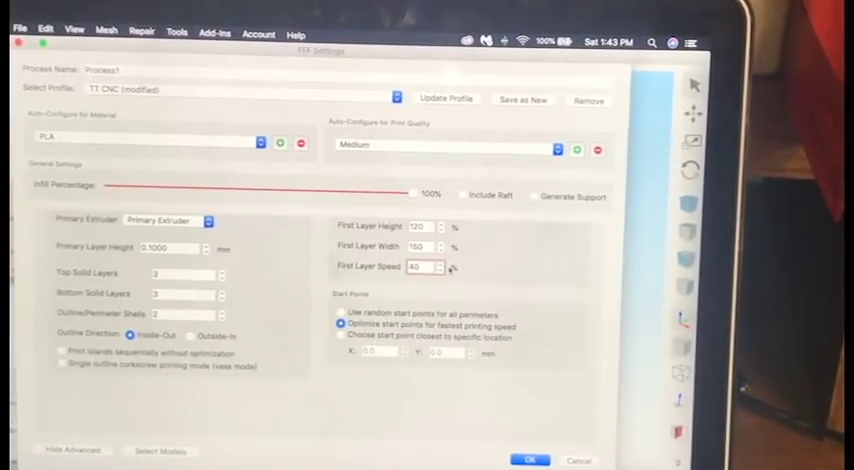
pyautogui.click(119, 221)
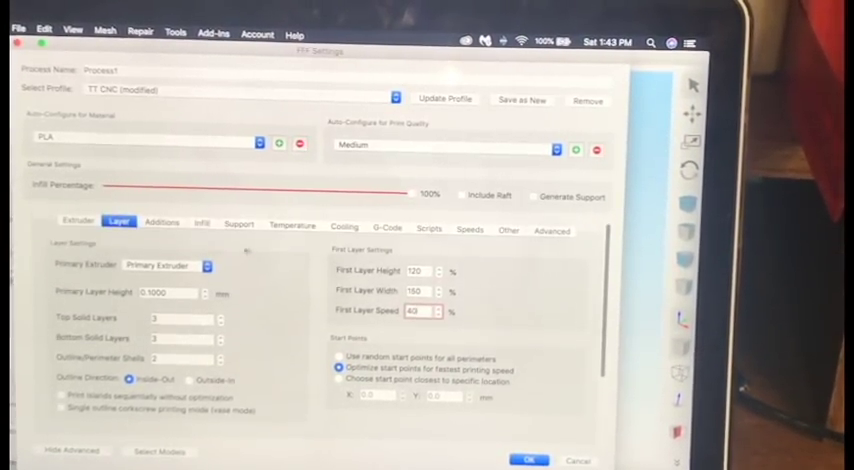
pyautogui.click(162, 222)
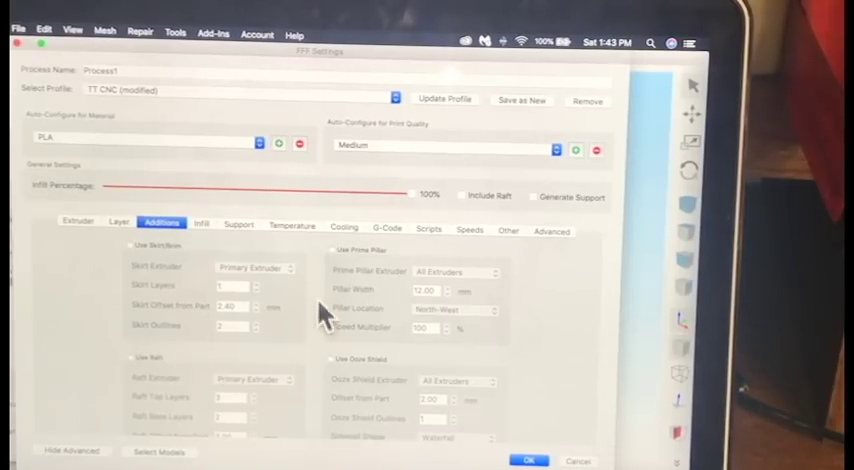
# Step: Review infill, support, and primary extruder and heated bed temperatures, then view cooling fan settings
pyautogui.click(202, 222)
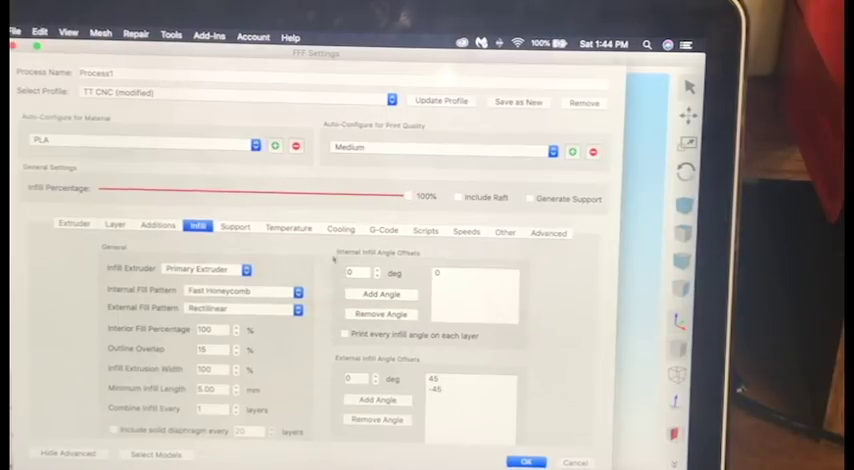
pyautogui.click(234, 228)
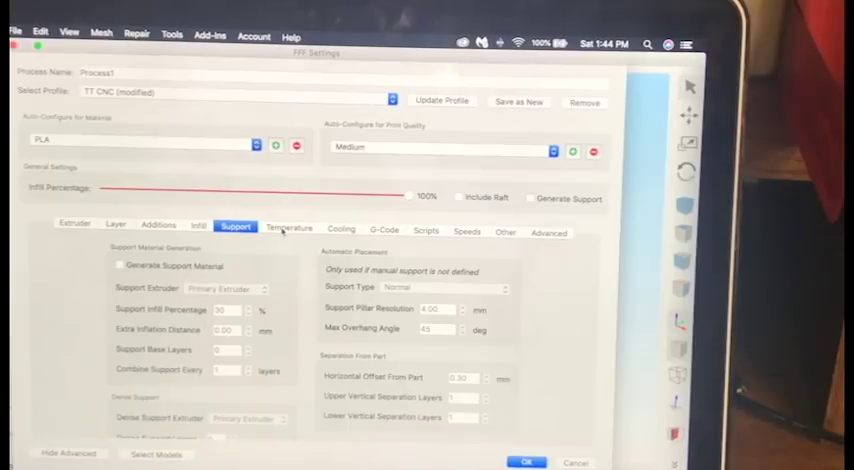
pyautogui.click(289, 229)
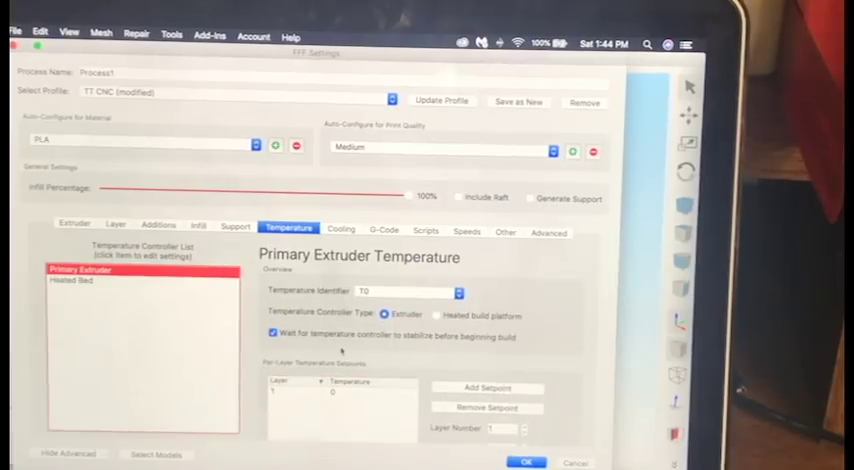
pyautogui.click(77, 281)
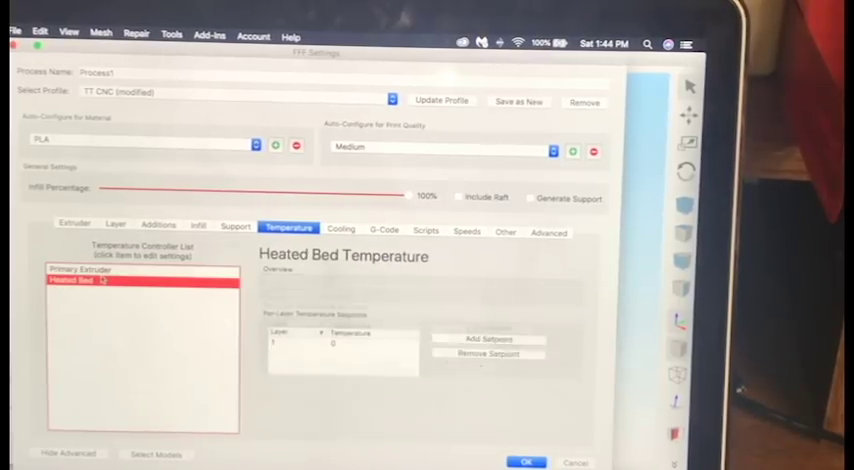
pyautogui.click(72, 281)
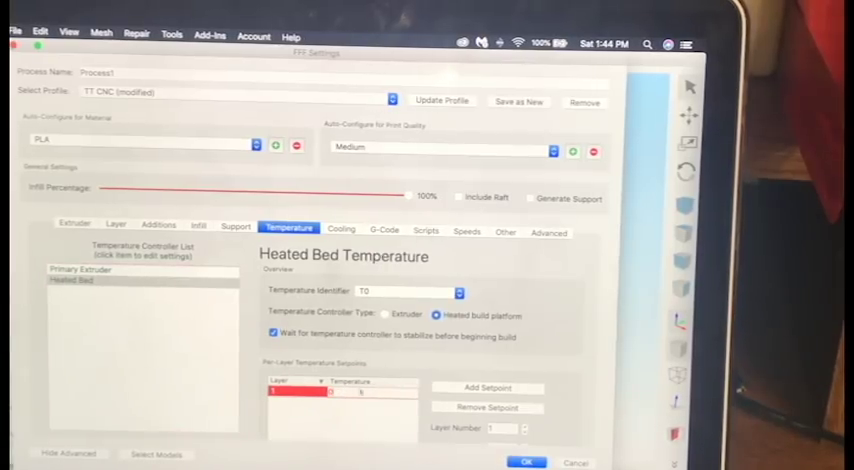
pyautogui.click(82, 269)
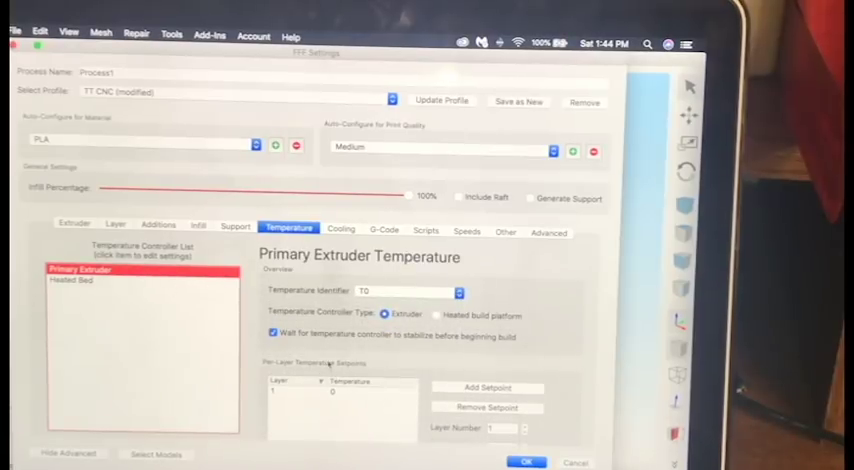
pyautogui.click(339, 231)
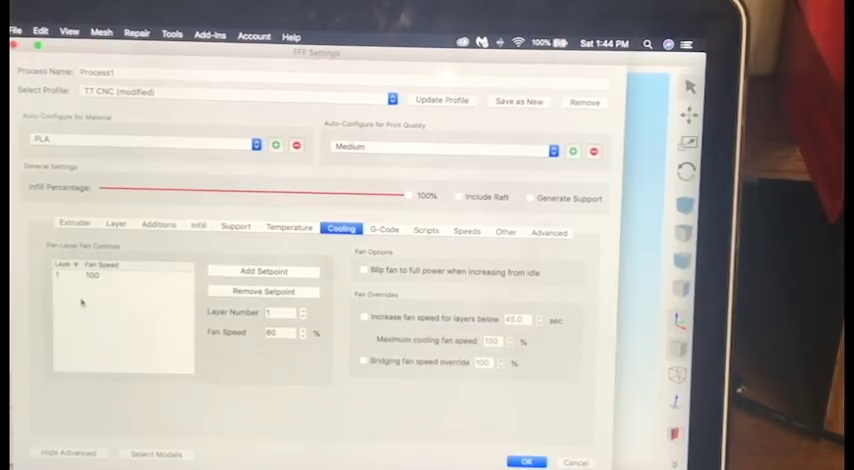
# Step: Show the G-Code settings with build volume, origin and offset values
pyautogui.click(384, 231)
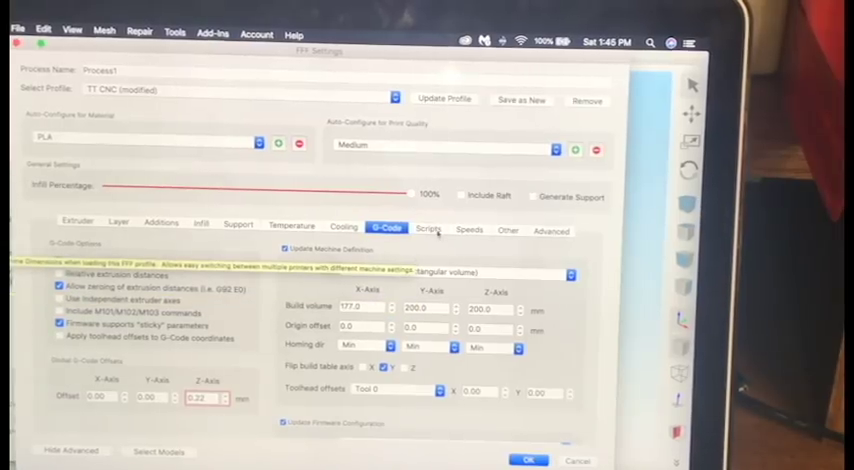
# Step: View the custom scripts and the ending script that turns off heaters and motors
pyautogui.click(429, 229)
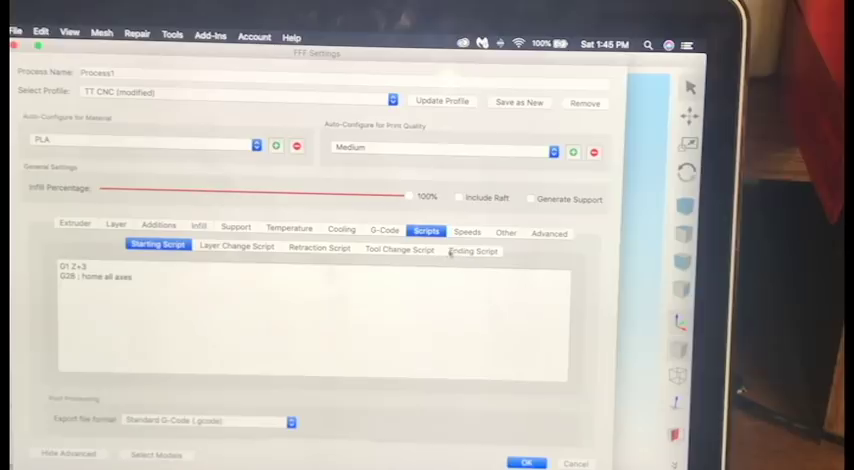
pyautogui.click(474, 250)
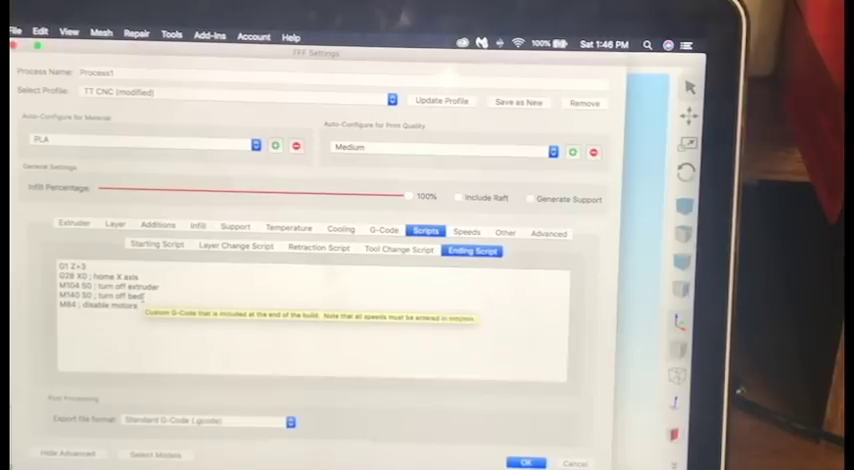
# Step: Review the speed settings, then view bridging and filament properties under Other
pyautogui.click(464, 231)
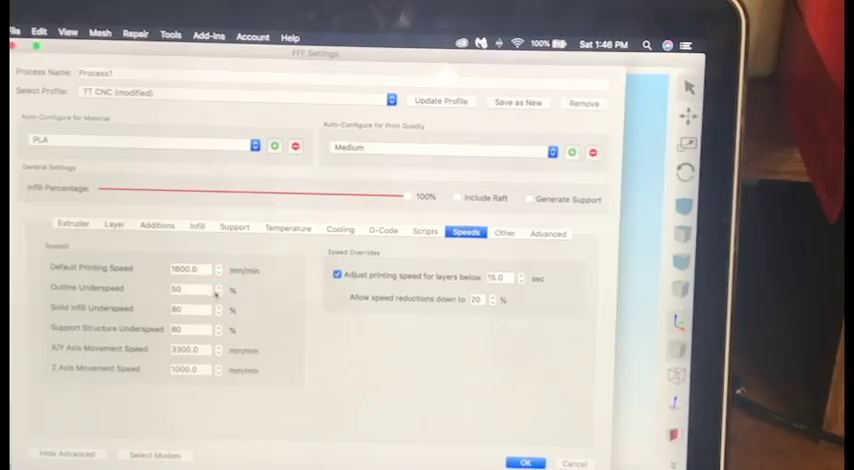
pyautogui.moveTo(185, 290)
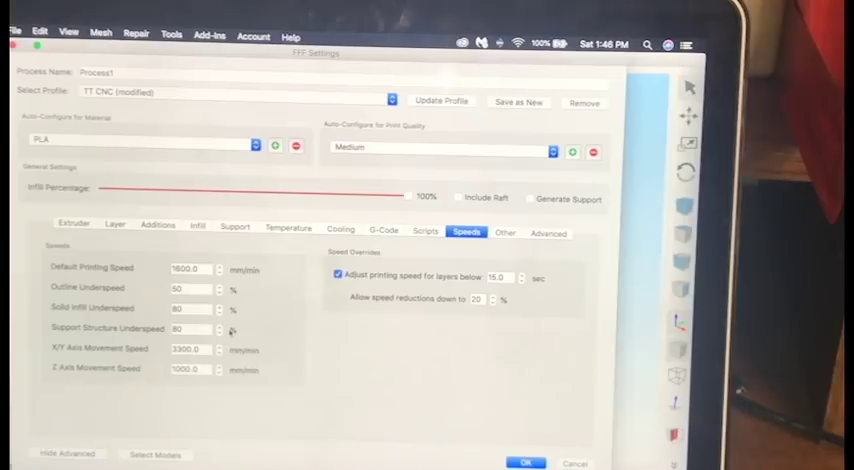
pyautogui.click(504, 232)
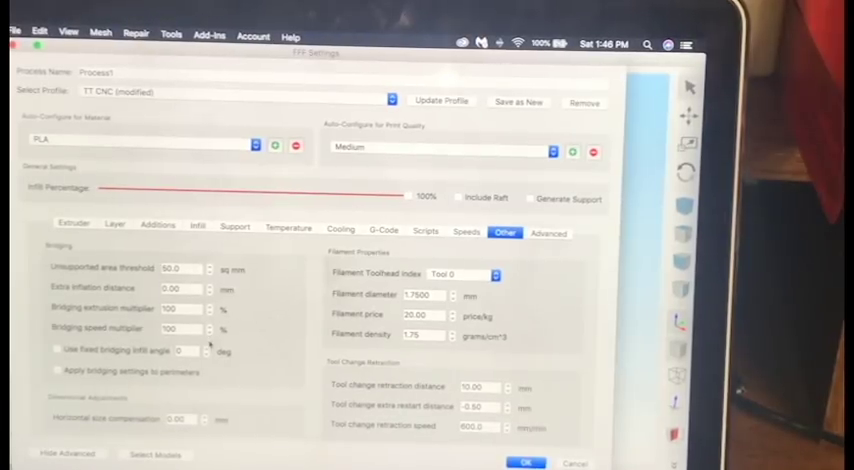
# Step: View the advanced settings and confirm the FFF Settings with OK
pyautogui.click(548, 233)
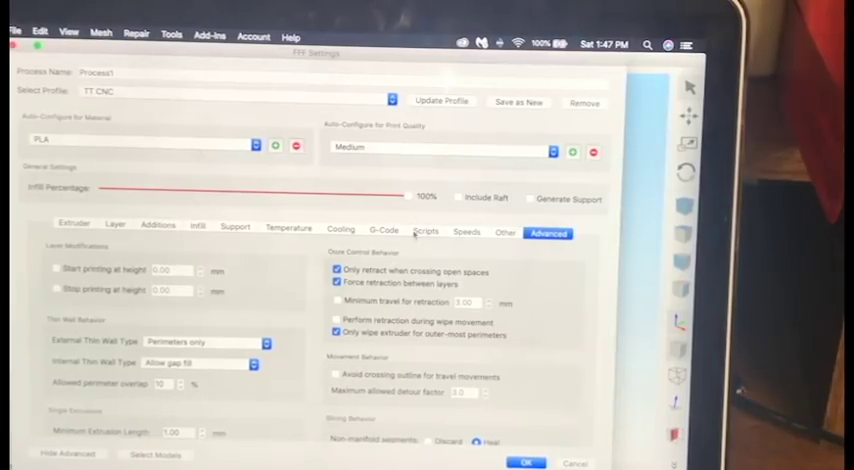
pyautogui.click(383, 232)
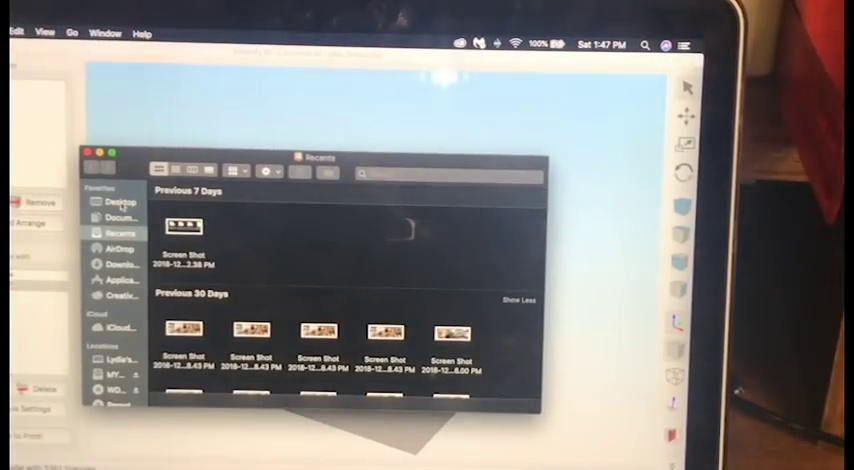
# Step: Import the L3D PRINTING logo STL from the Desktop onto the build plate
pyautogui.click(115, 201)
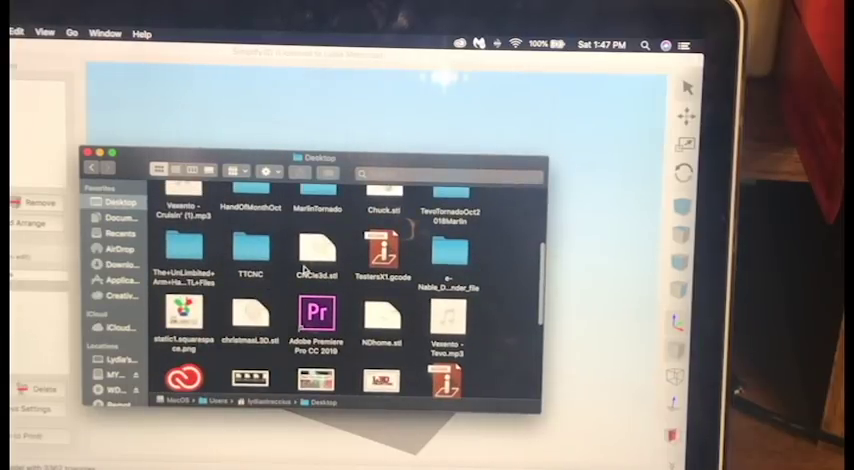
pyautogui.click(316, 260)
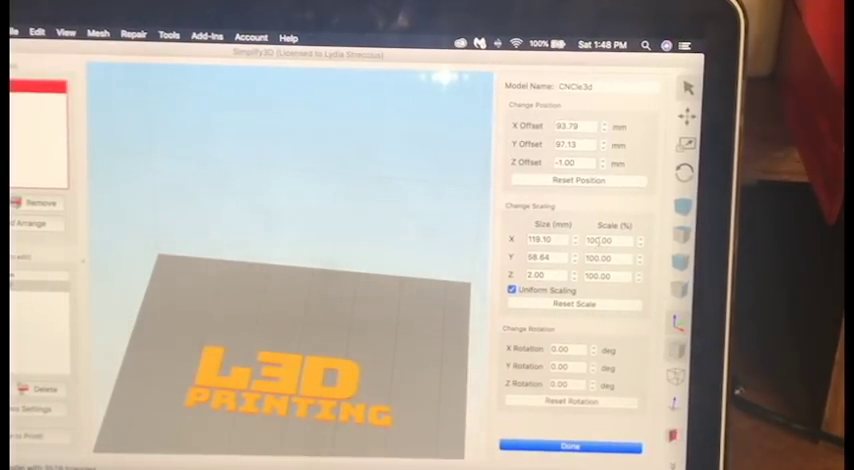
# Step: Enter 200.00 in the logo settings, set Z offset to -2.80, and trim the preview range
pyautogui.write('200.00')
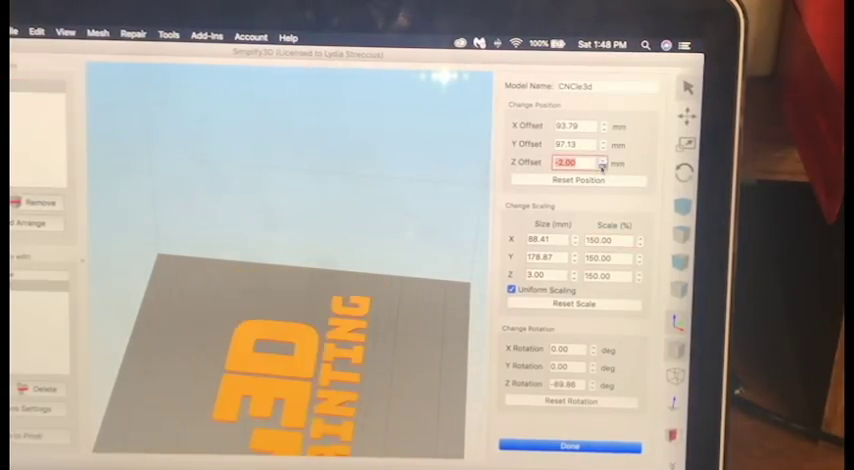
pyautogui.click(598, 165)
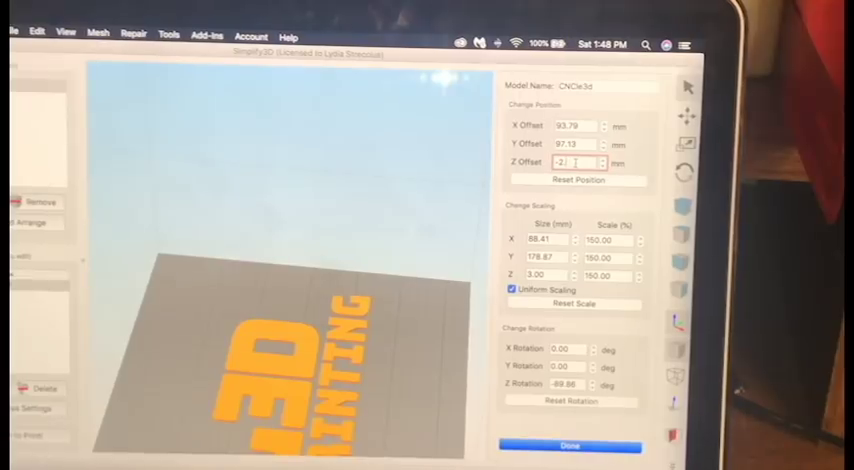
pyautogui.write('-2.80')
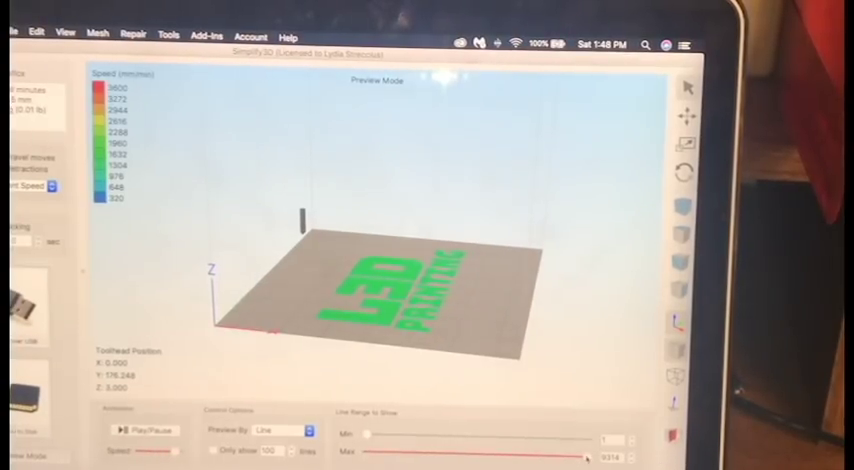
pyautogui.moveTo(580, 455); pyautogui.dragTo(465, 455)
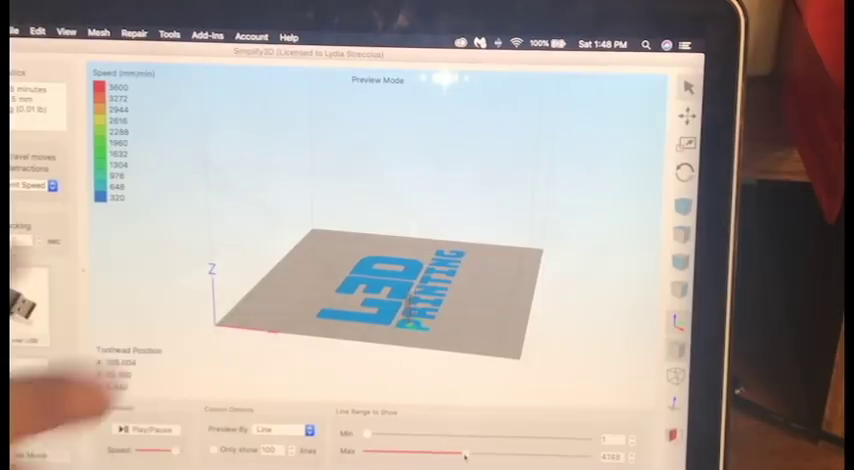